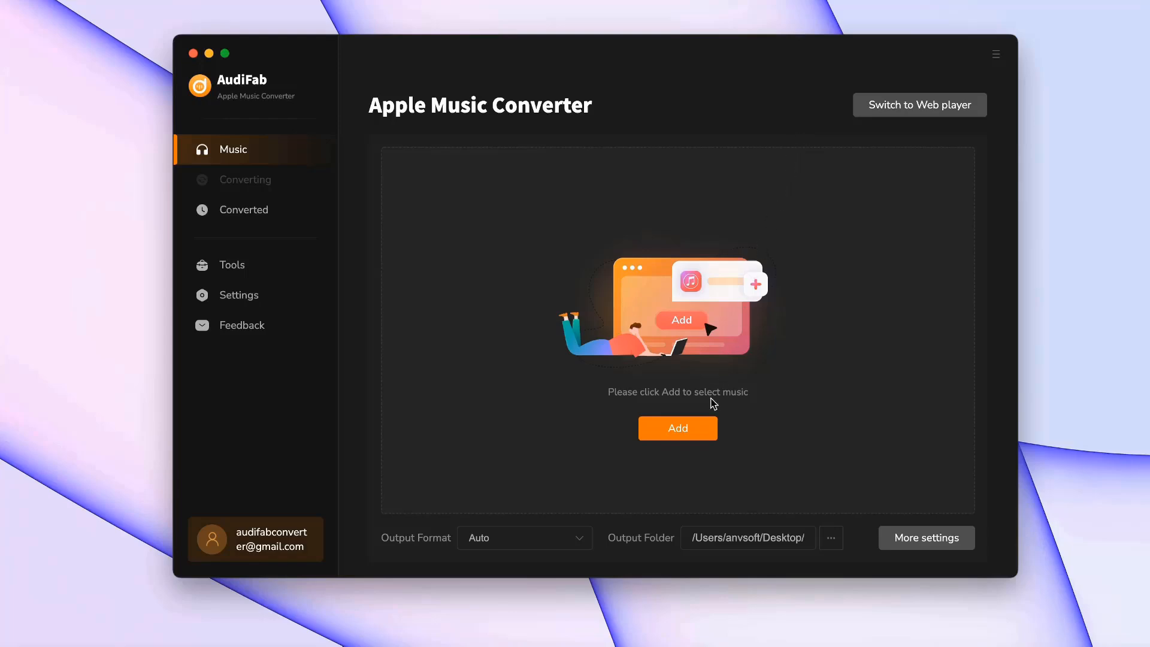
- Add the first 'Shut Down' track by BLACKPINK to the conversion list via Select tracks
{"action": "left_click", "coordinate": [676, 427]}
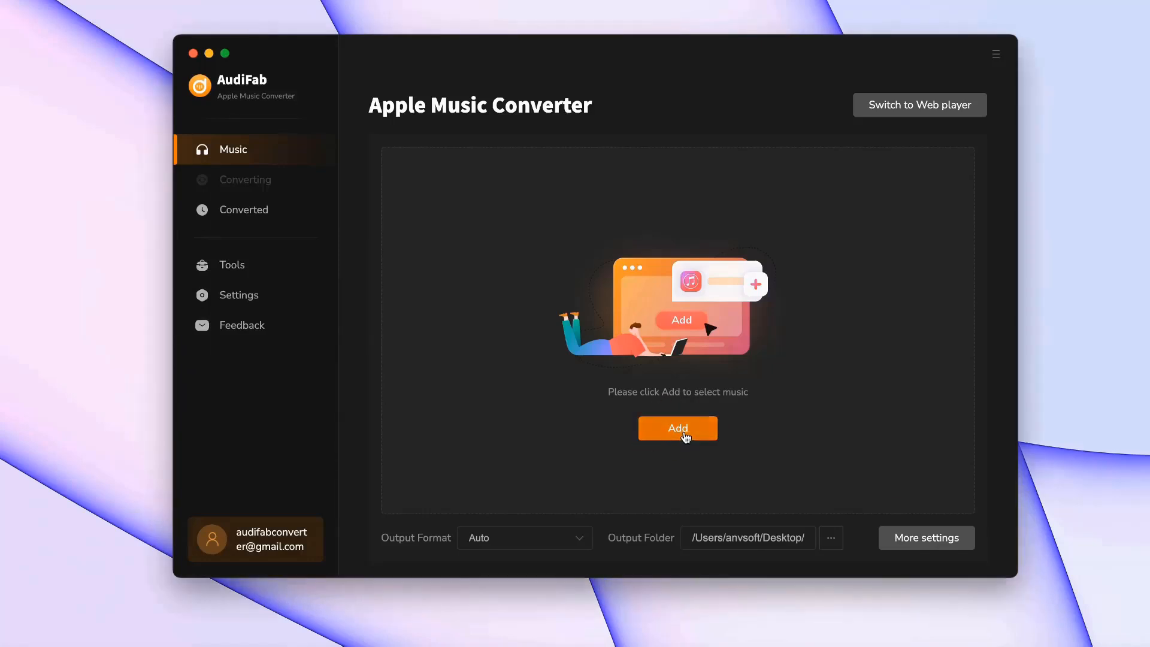
{"action": "left_click", "coordinate": [676, 429]}
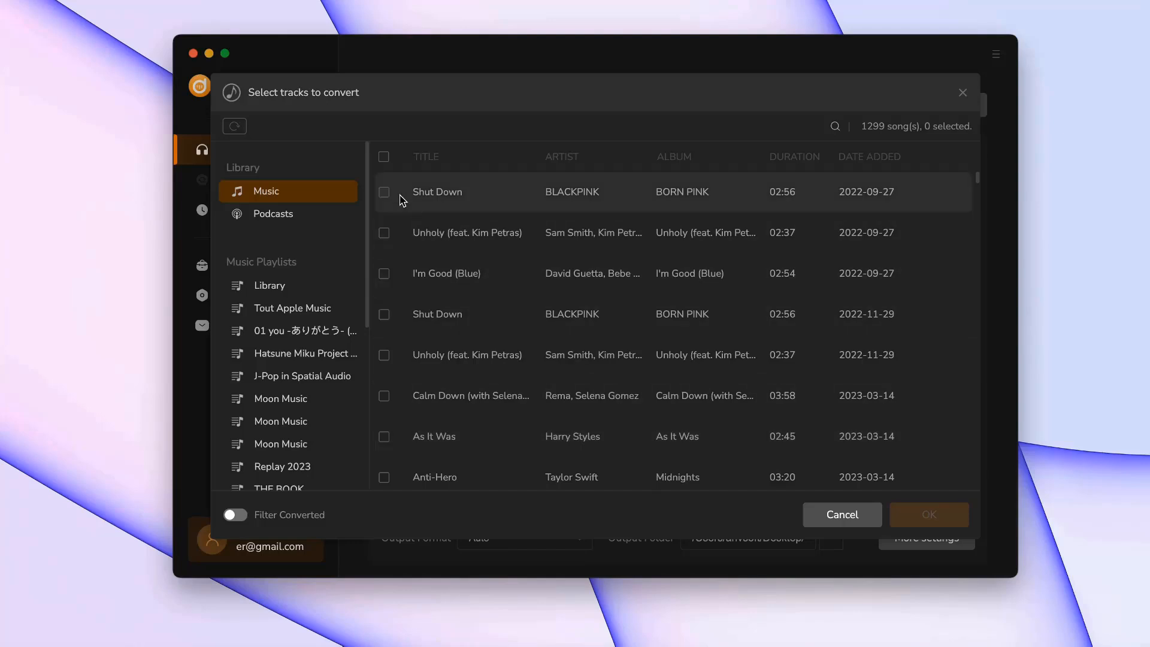
{"action": "left_click", "coordinate": [383, 191]}
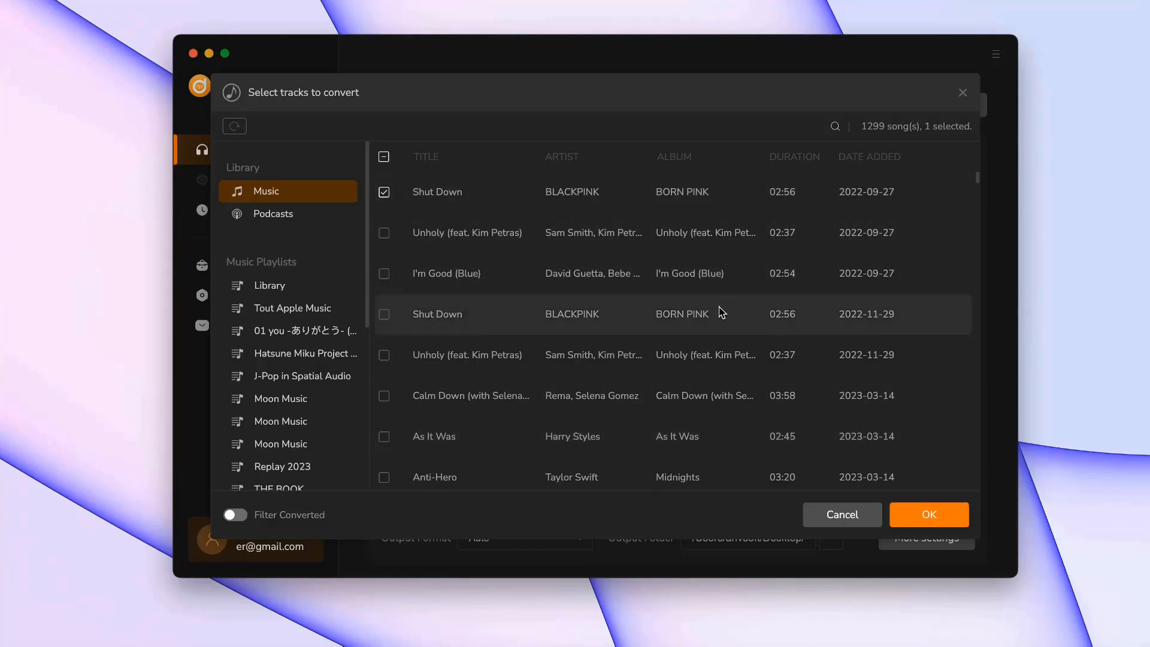
{"action": "left_click", "coordinate": [928, 514]}
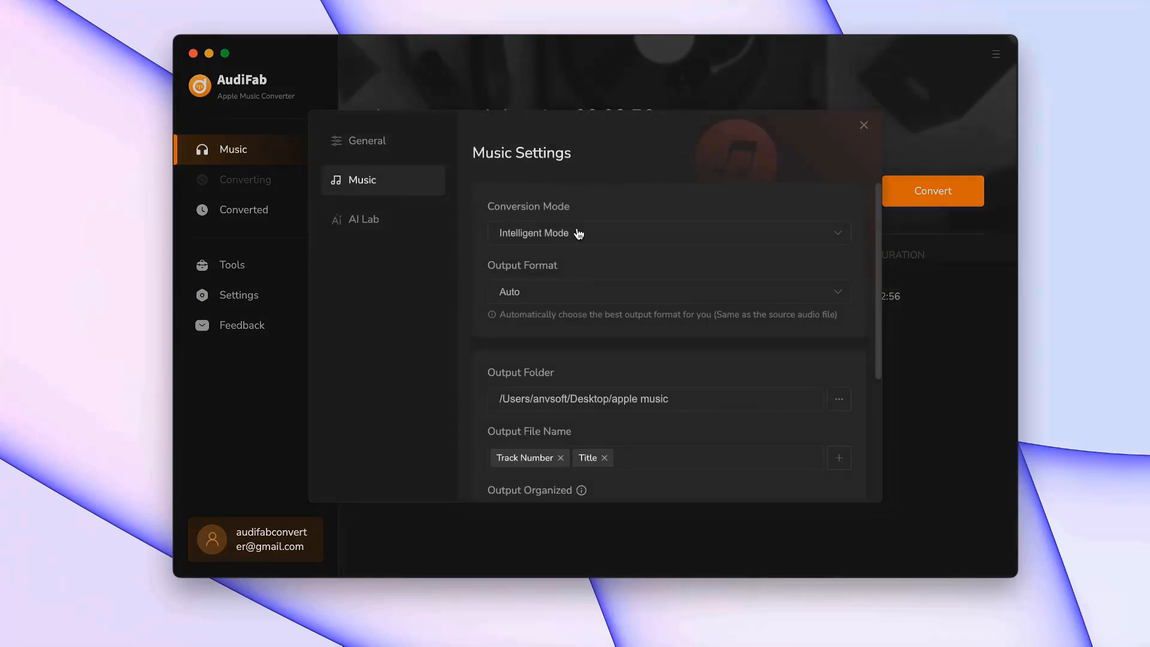
- Set the output format to MP3 with Very High (320 kbps) bit rate in Music Settings
{"action": "left_click", "coordinate": [667, 291]}
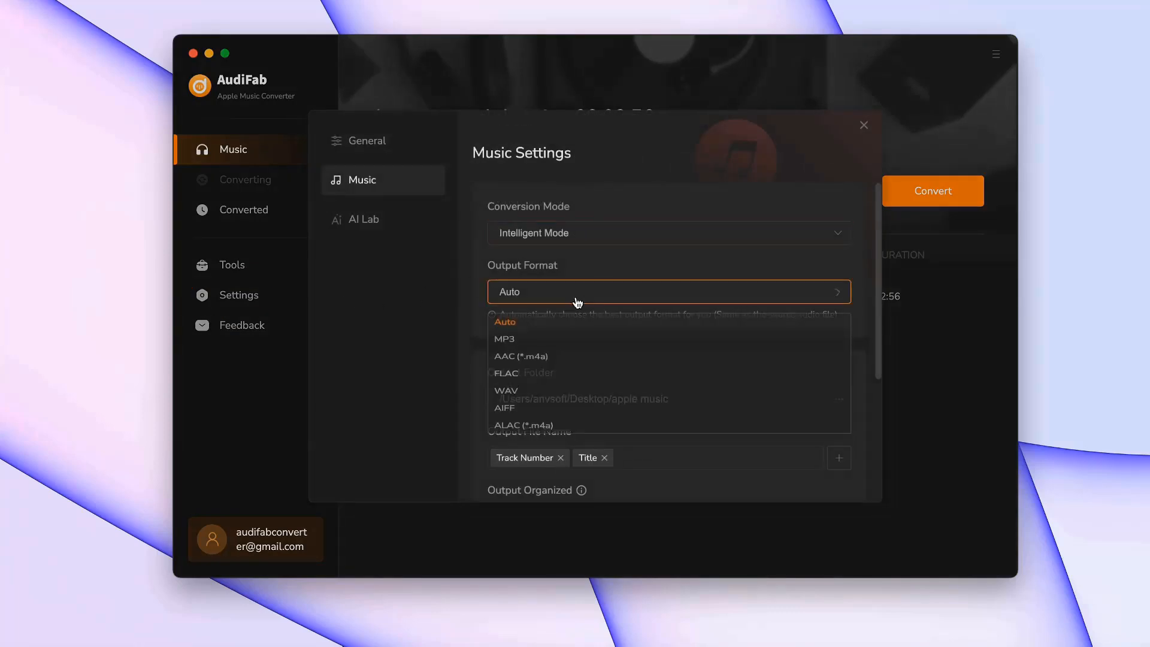
{"action": "left_click", "coordinate": [504, 337]}
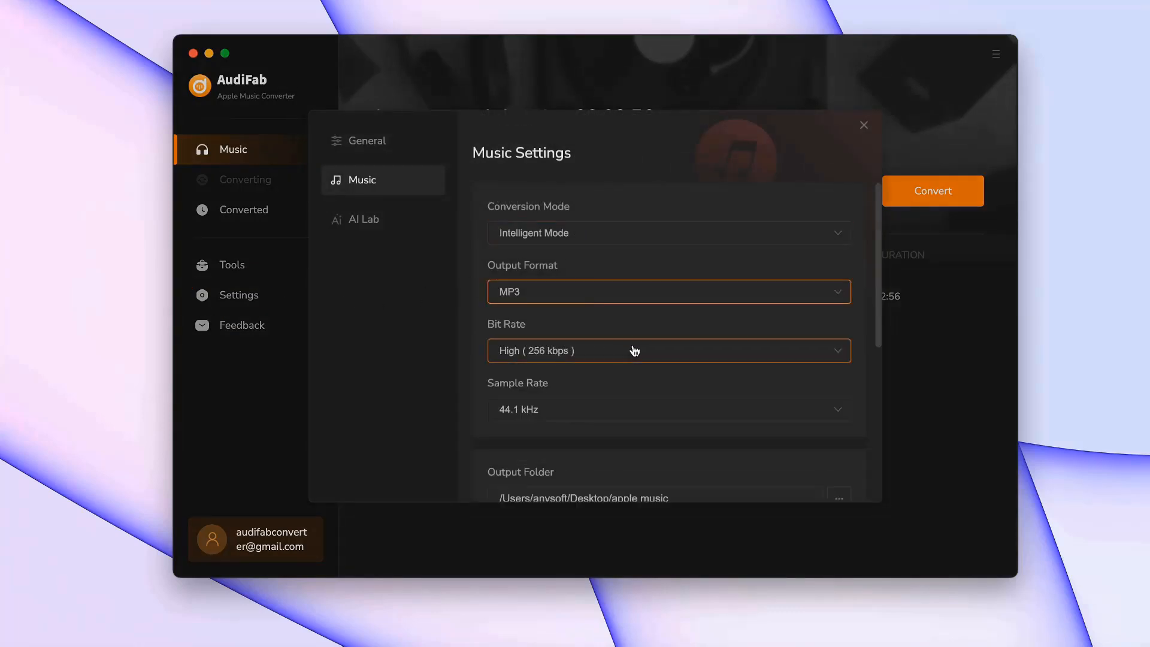
{"action": "left_click", "coordinate": [668, 351]}
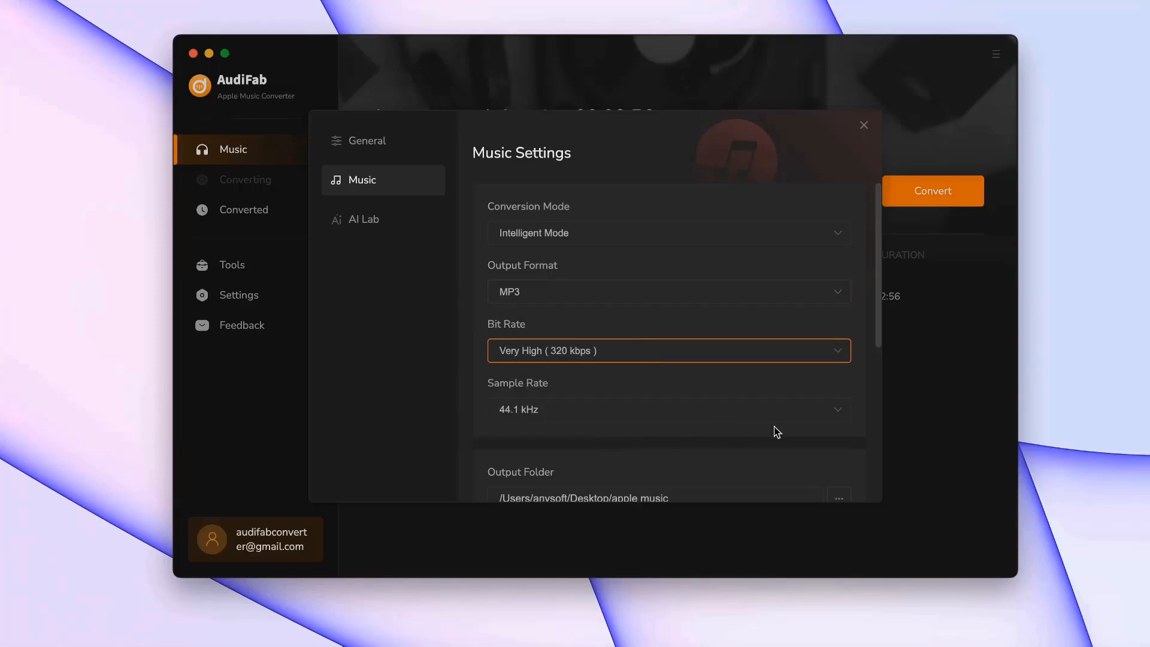
{"action": "mouse_move", "coordinate": [879, 348]}
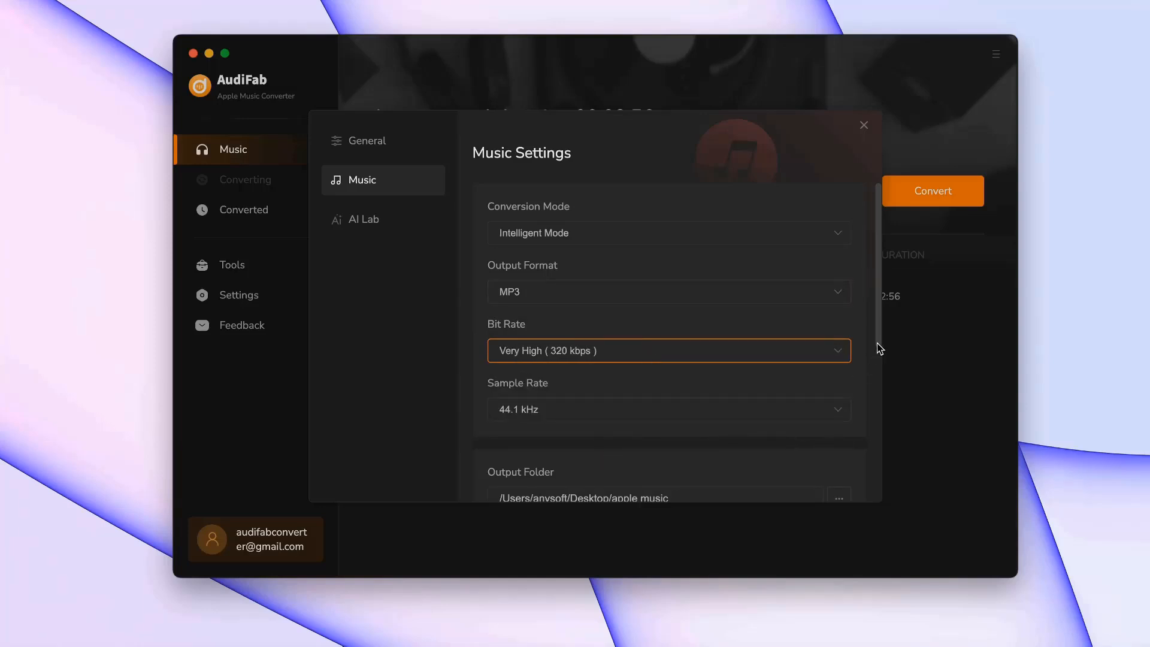
{"action": "scroll", "scroll_direction": "down", "scroll_amount": 3}
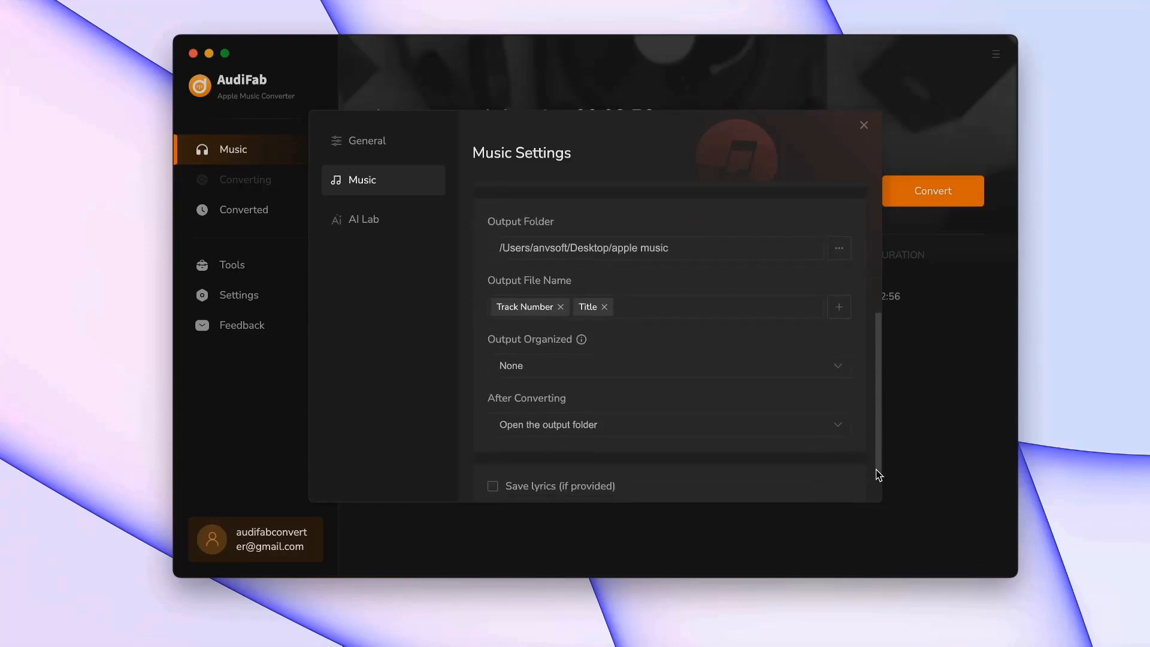
{"action": "scroll", "scroll_direction": "down", "scroll_amount": 3}
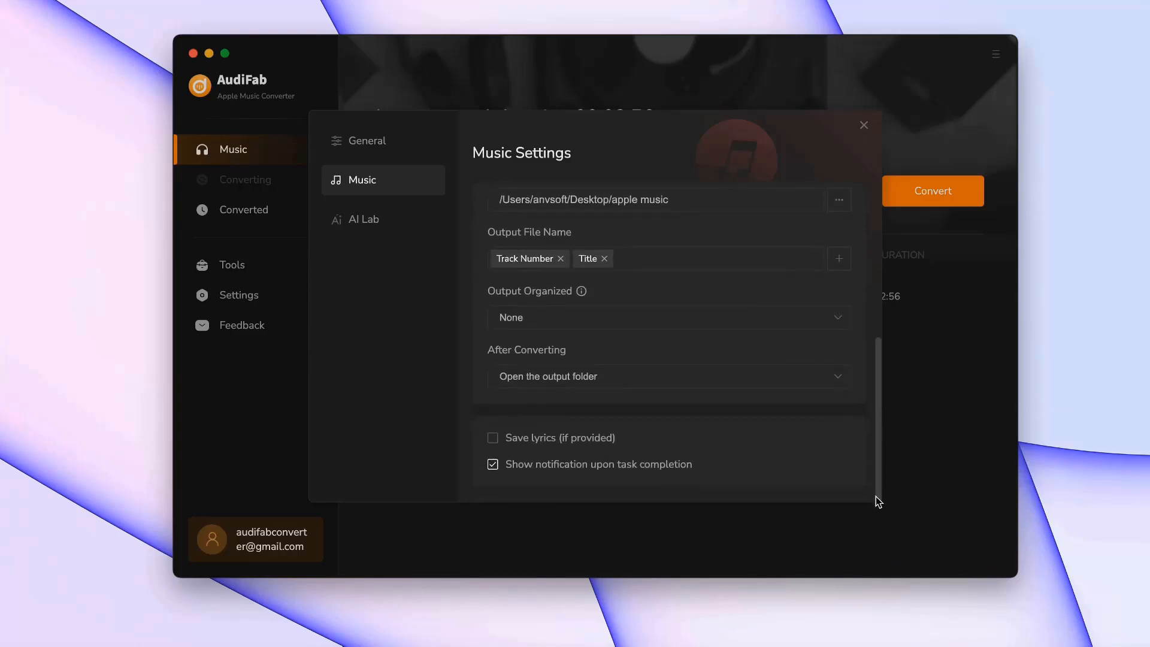
{"action": "scroll", "scroll_direction": "up", "scroll_amount": 3}
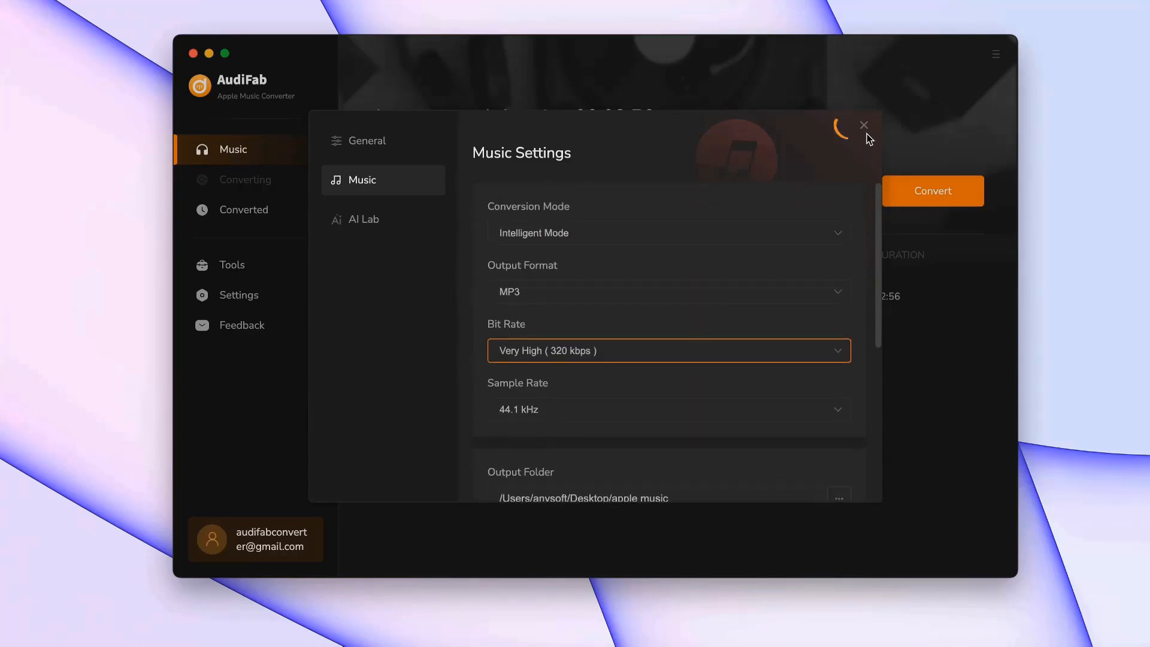
{"action": "left_click", "coordinate": [863, 124]}
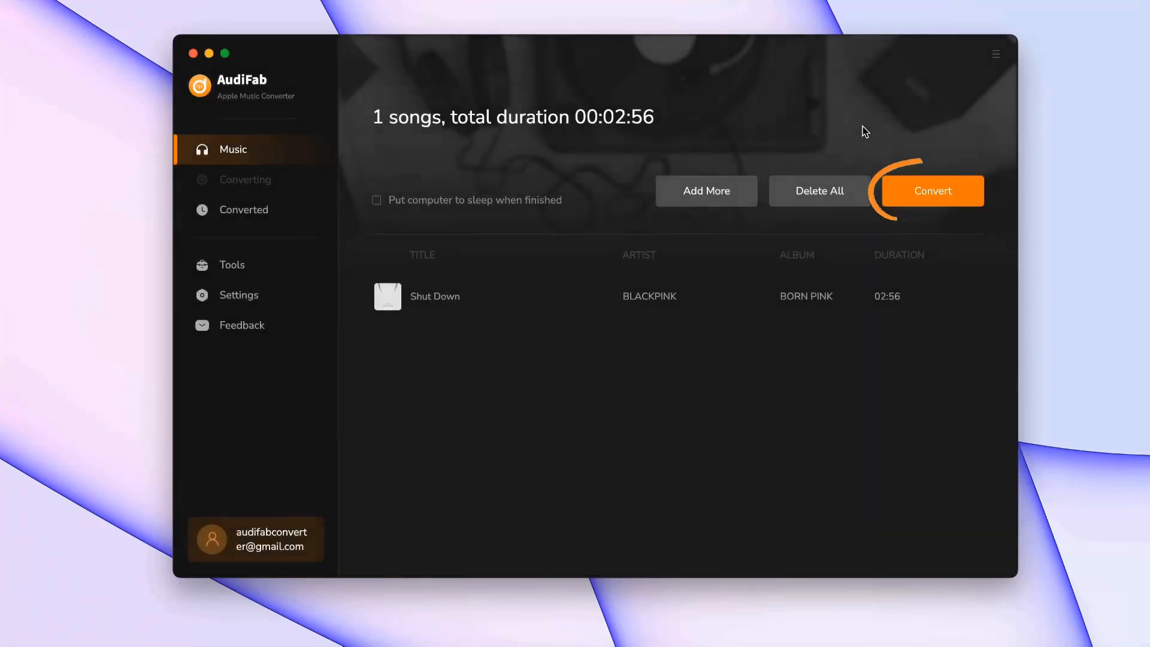
- Convert the track and reveal the apple music output folder in Finder
{"action": "left_click", "coordinate": [931, 191]}
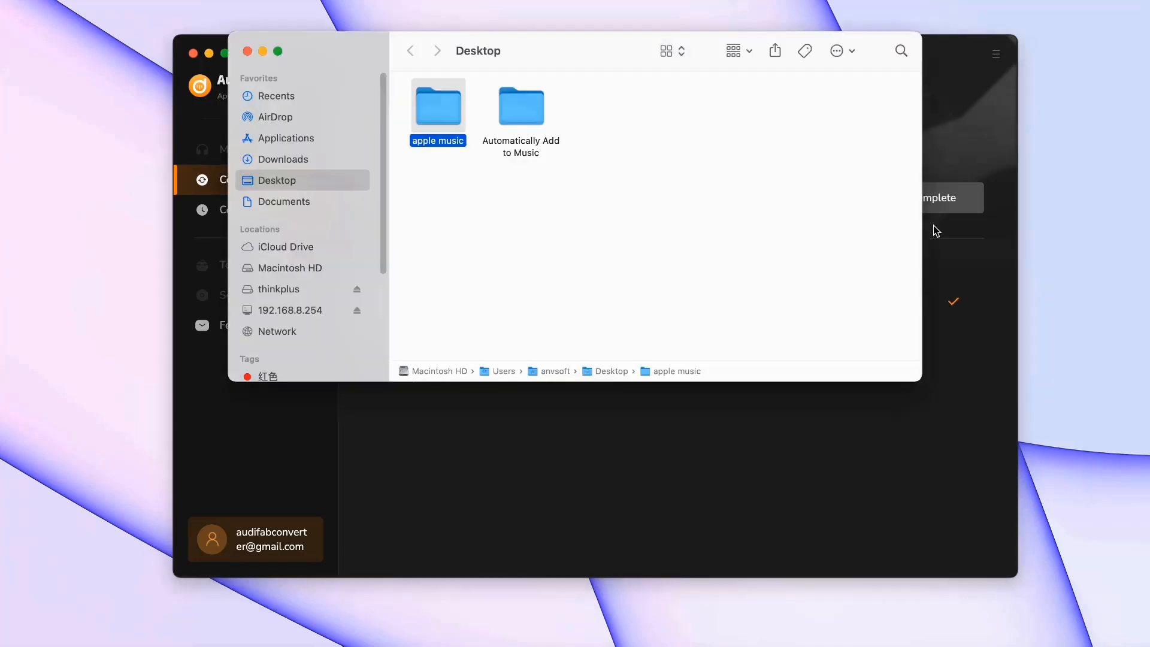
{"action": "double_click", "coordinate": [439, 107]}
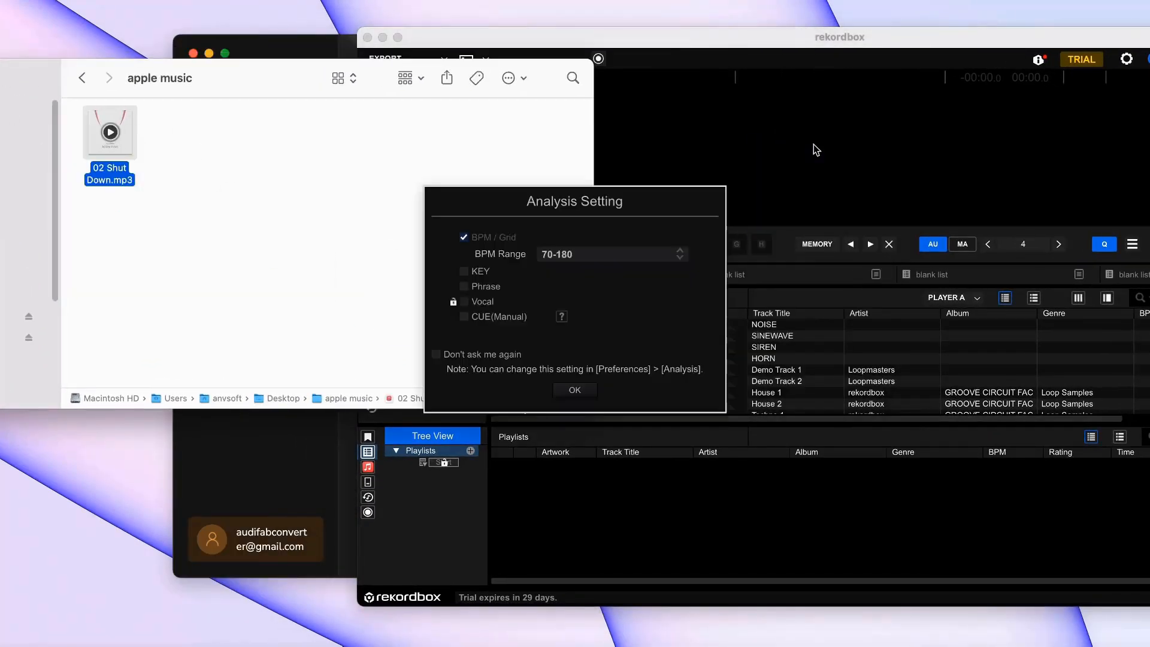
- Confirm the Analysis Setting dialog so the imported Shut Down MP3 loads with its waveform
{"action": "left_click", "coordinate": [574, 389]}
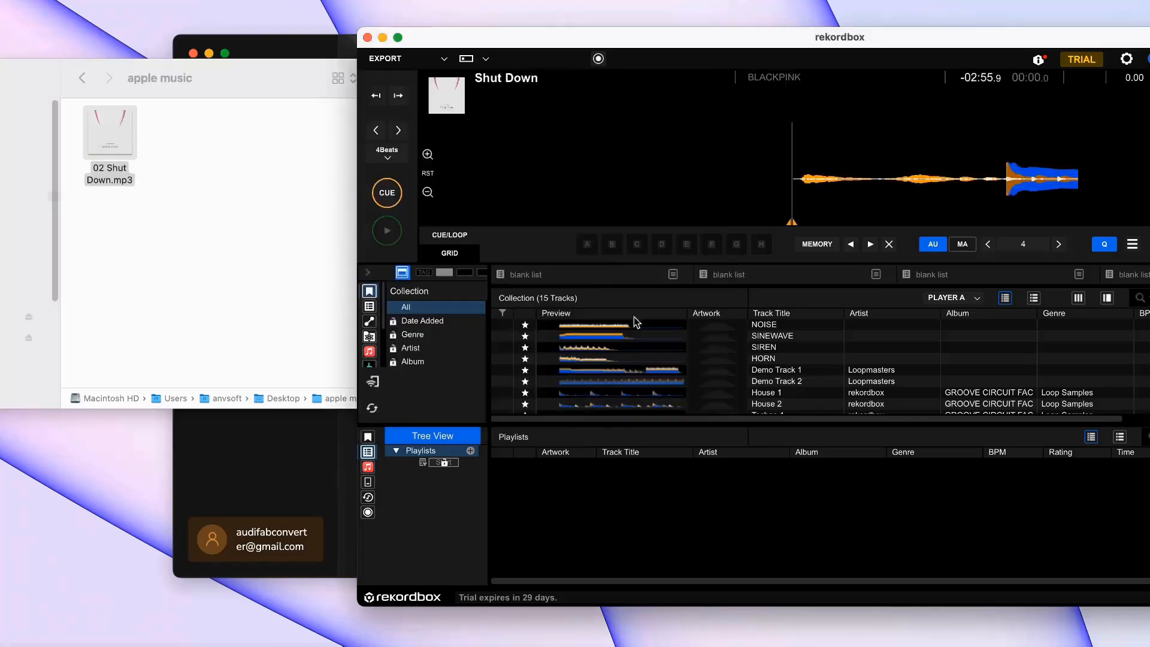